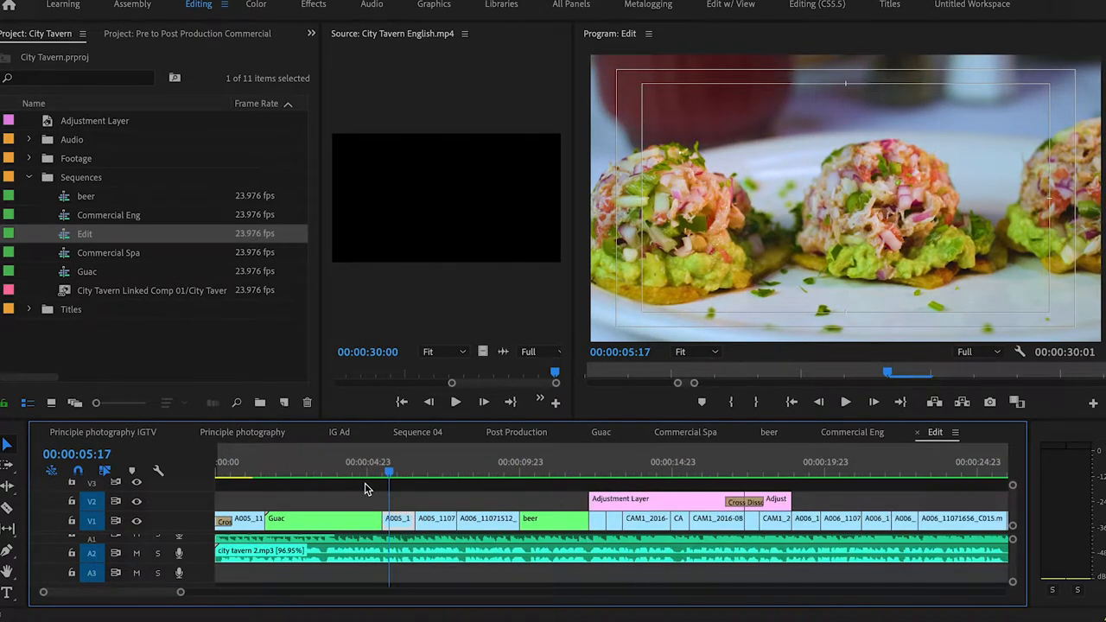
Jump between the plate-serving and sizzling platter shots, then scrub the short CAM1 clips after the beer shot near 00:00:12:12
left_click(301, 464)
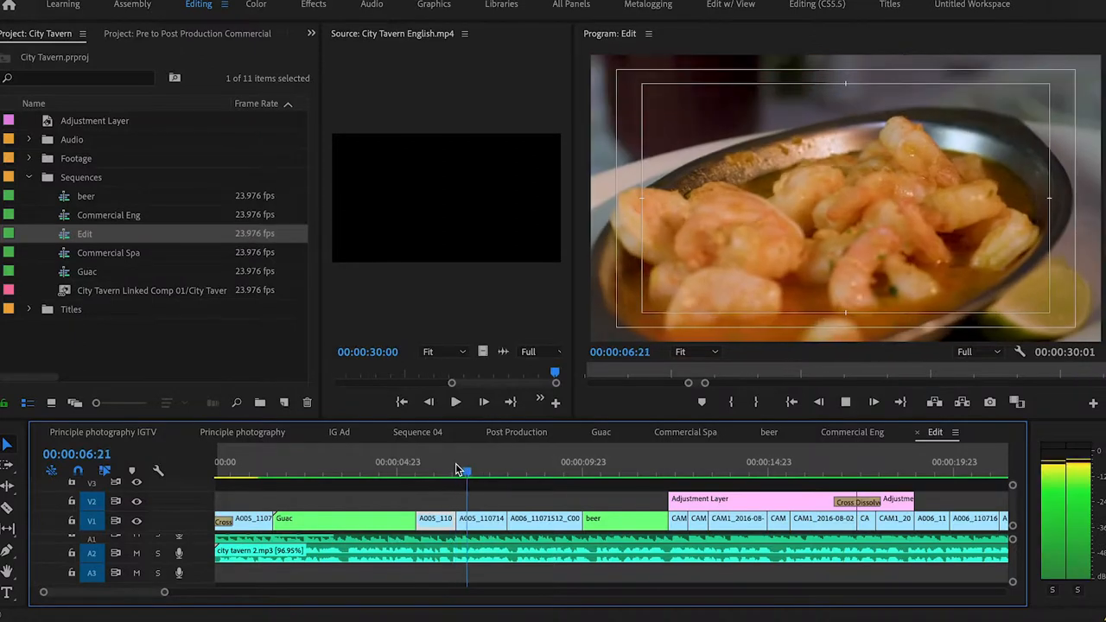
left_click(539, 470)
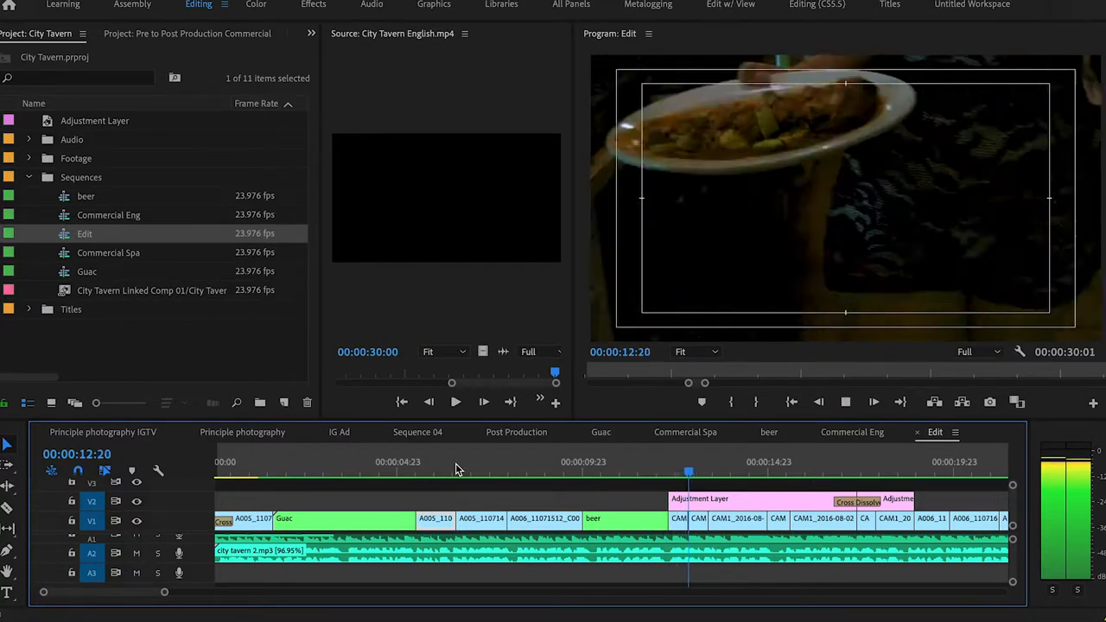
left_click(760, 464)
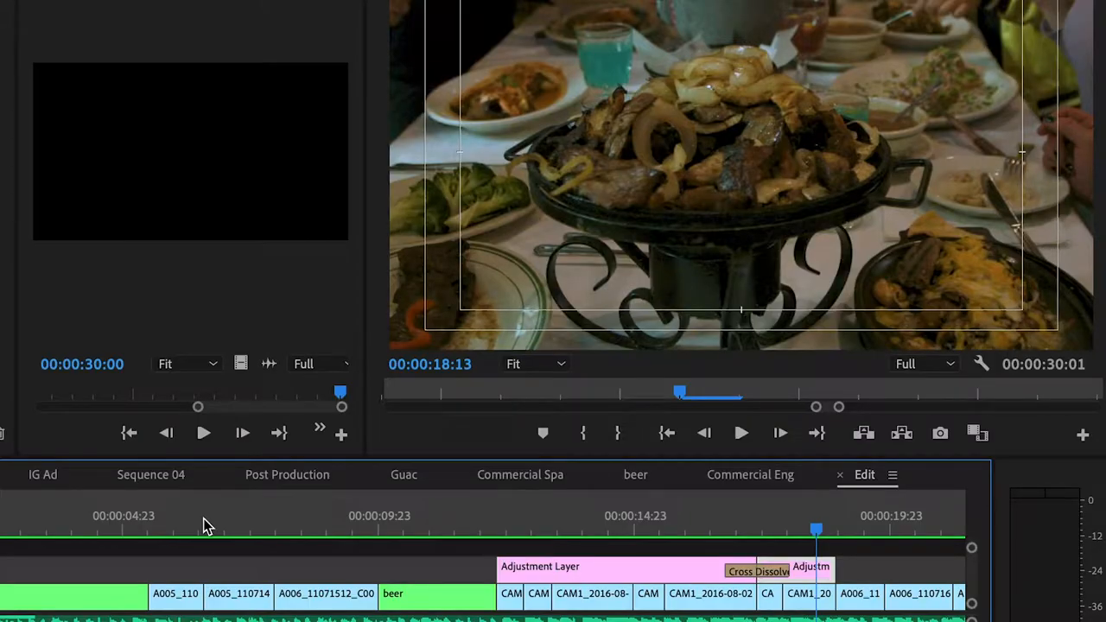
mouse_move(511, 518)
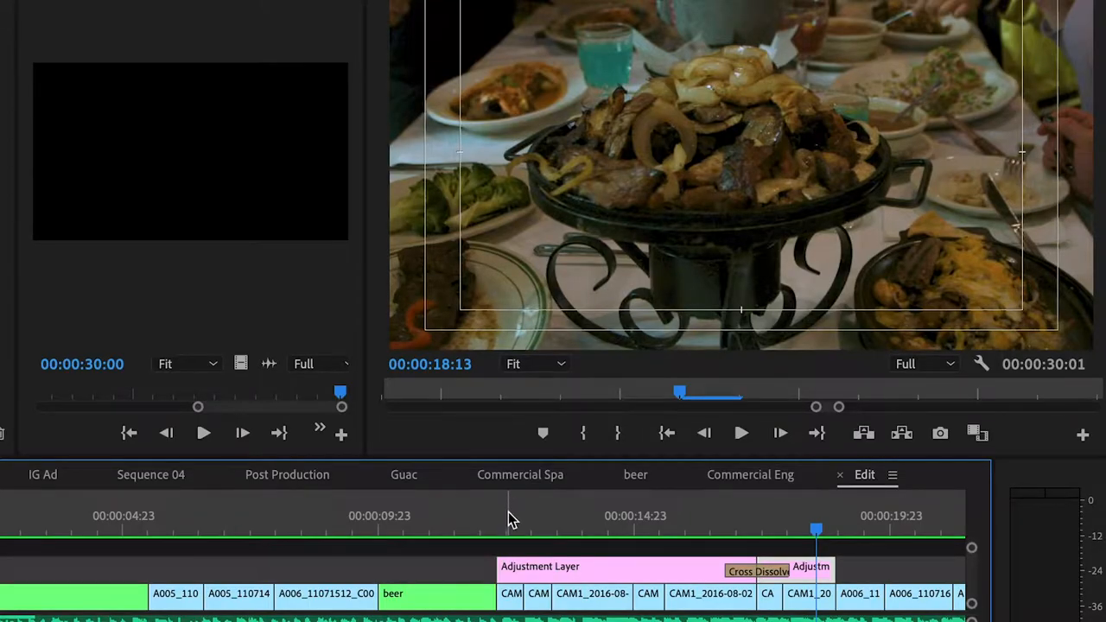
left_click(522, 533)
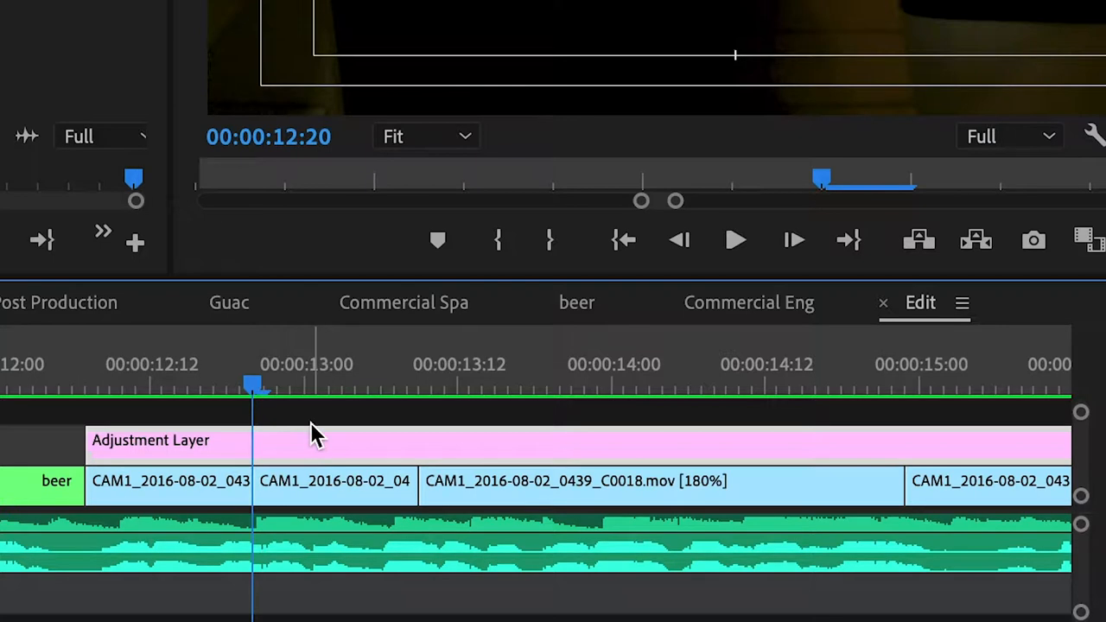
left_click_drag(251, 384, 86, 384)
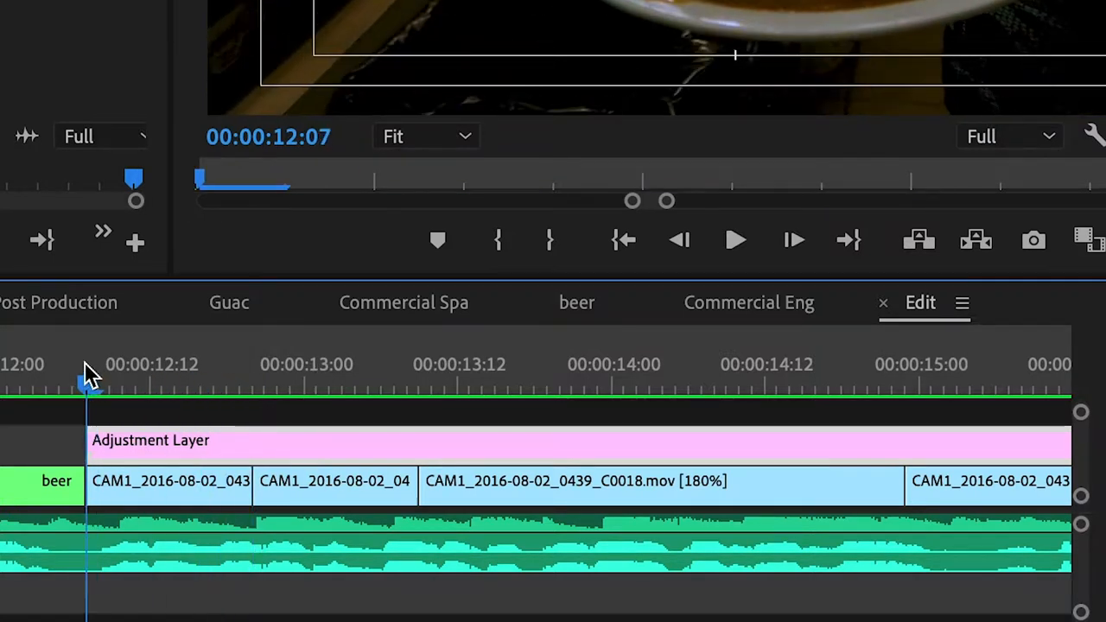
mouse_move(117, 401)
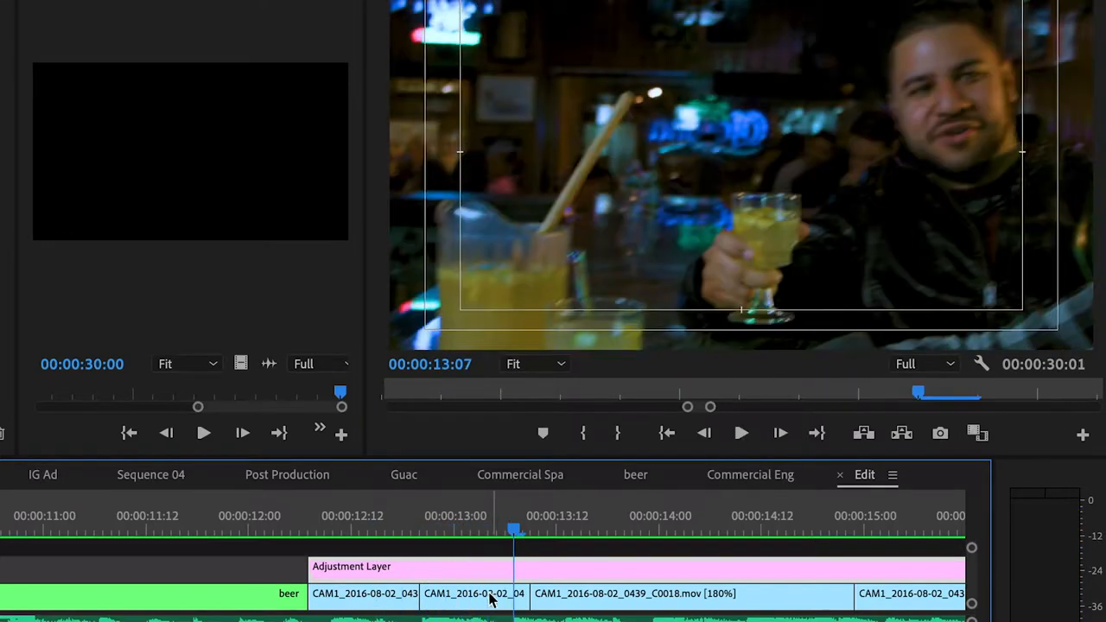
right_click(491, 599)
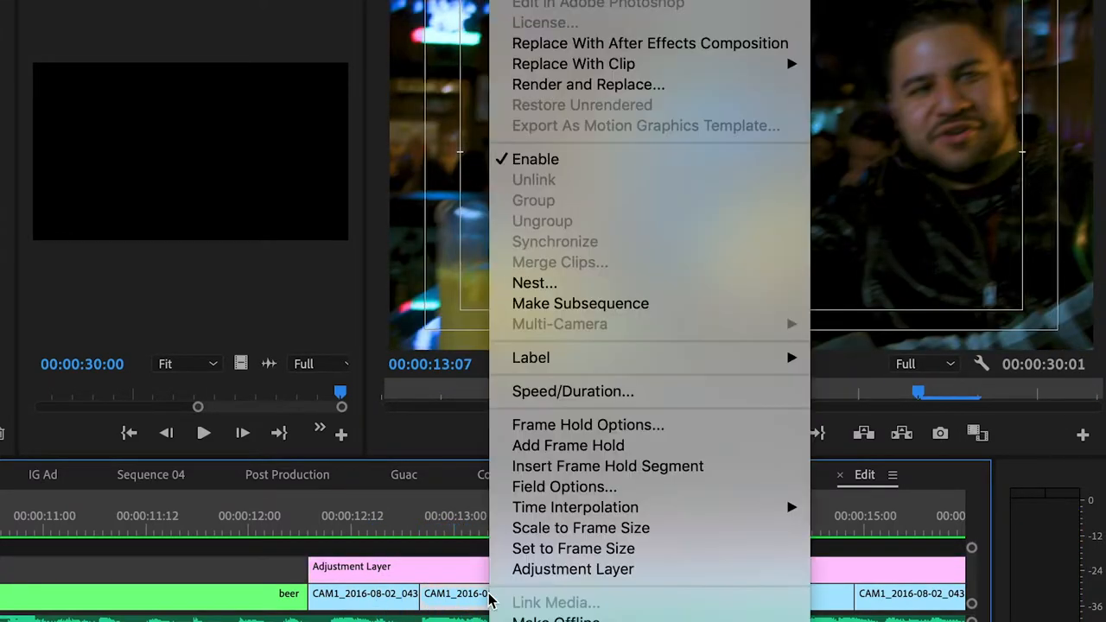
mouse_move(572, 390)
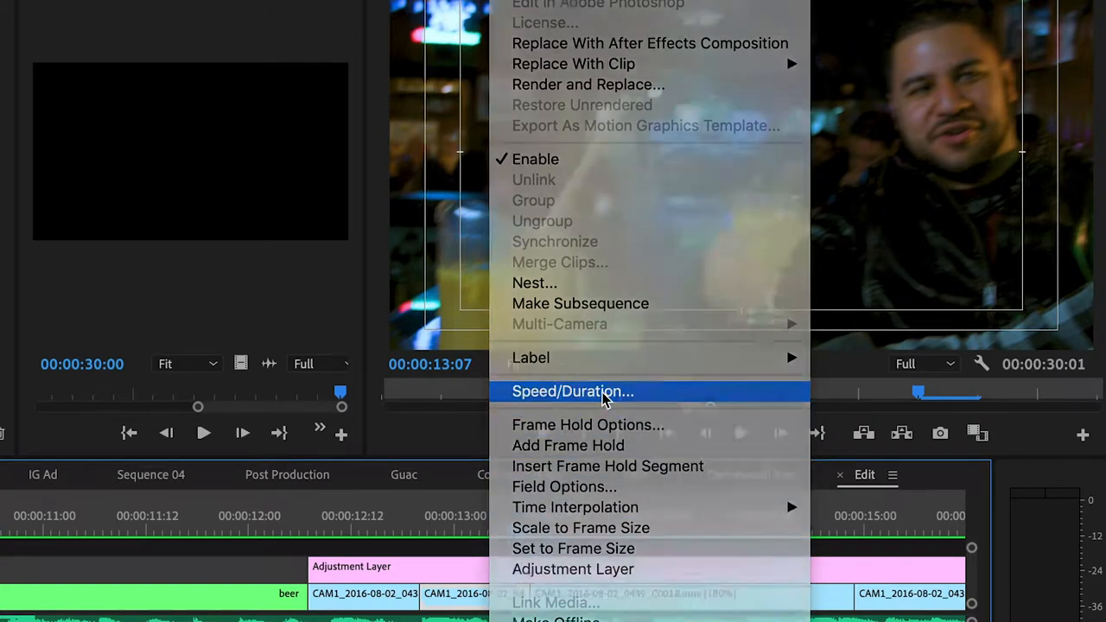
left_click(572, 390)
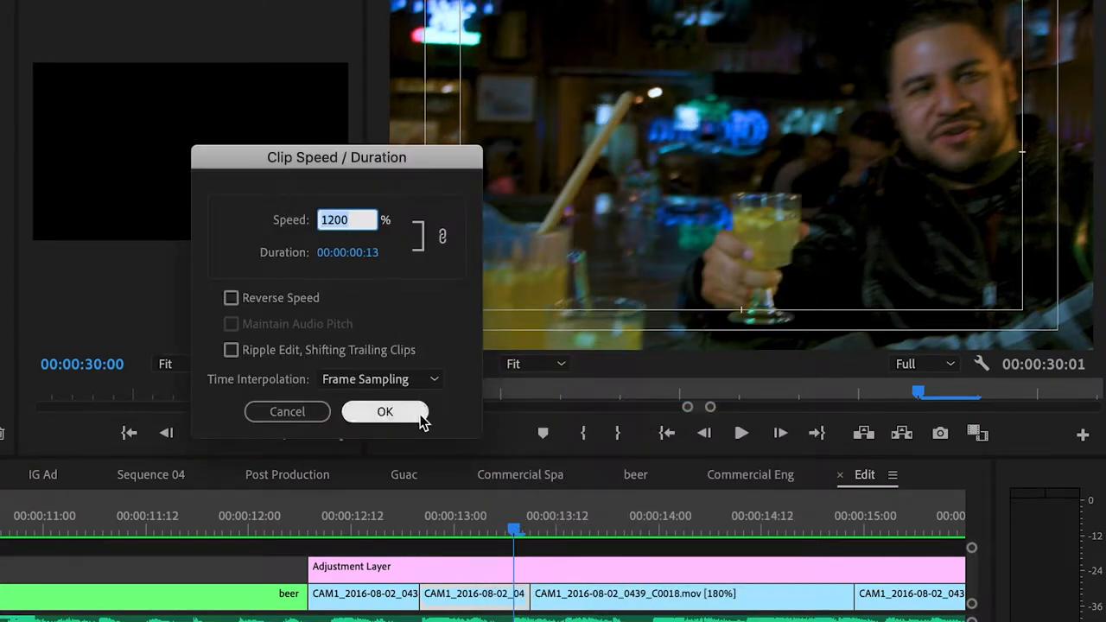
left_click(384, 411)
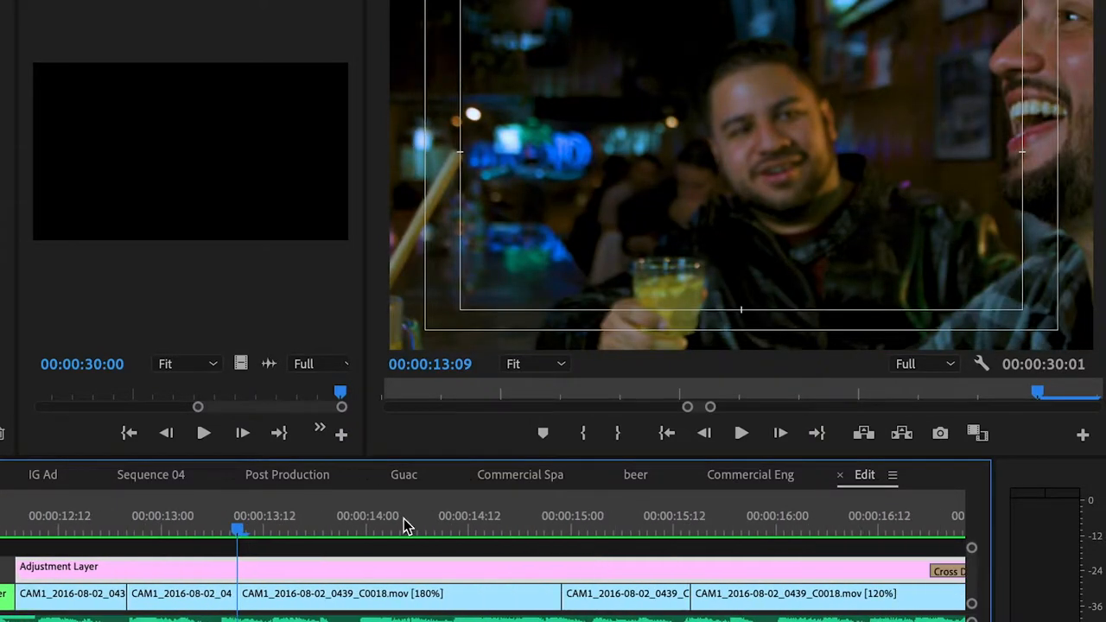
left_click(739, 432)
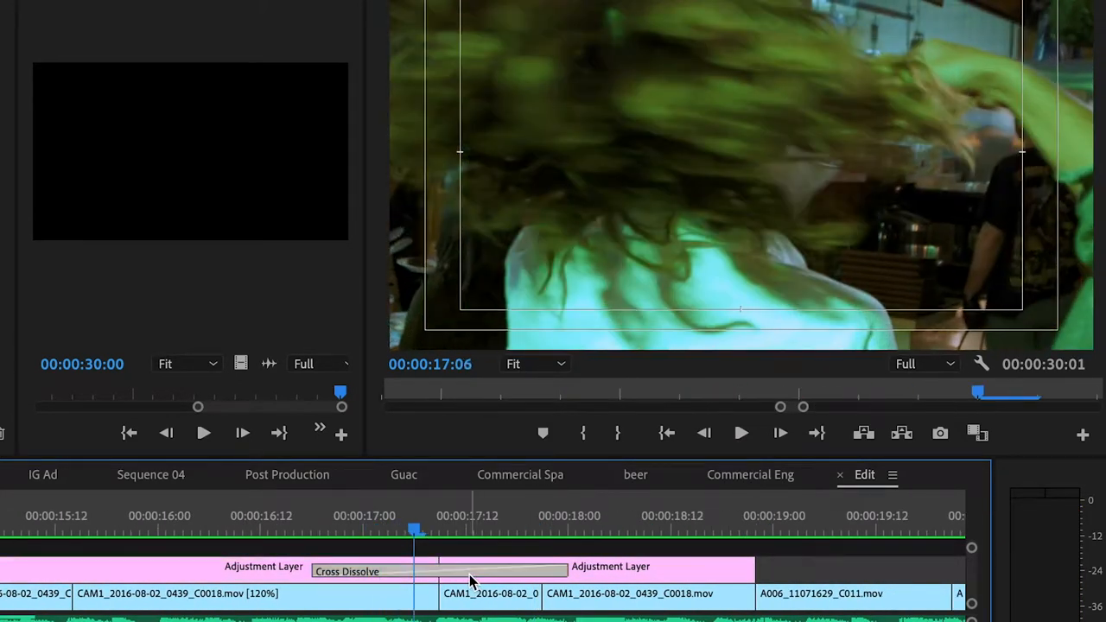
left_click(458, 529)
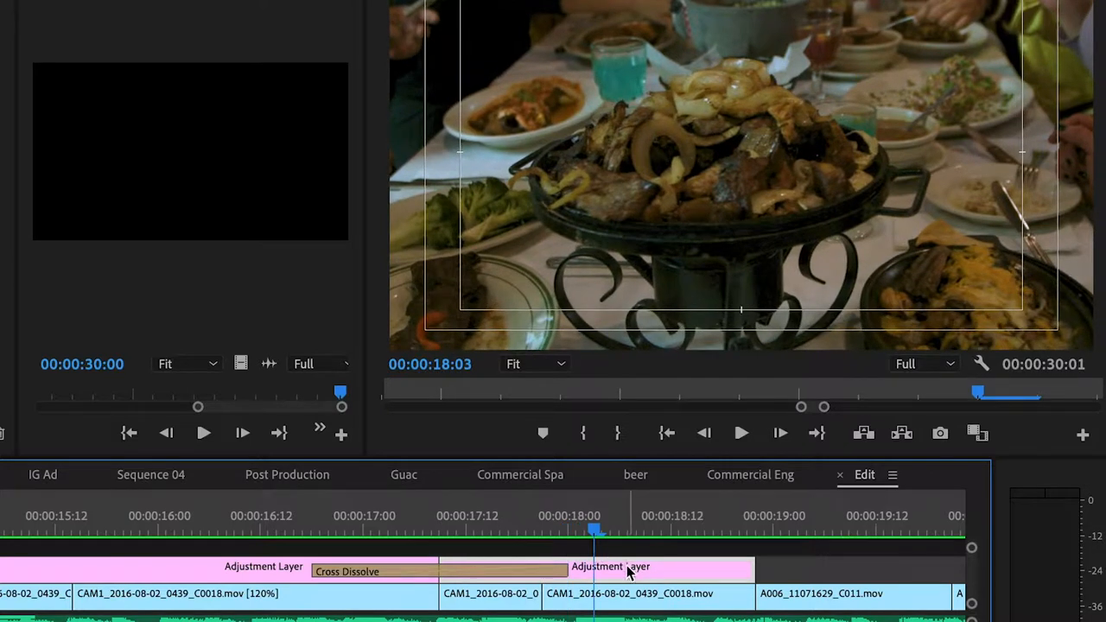
mouse_move(530, 539)
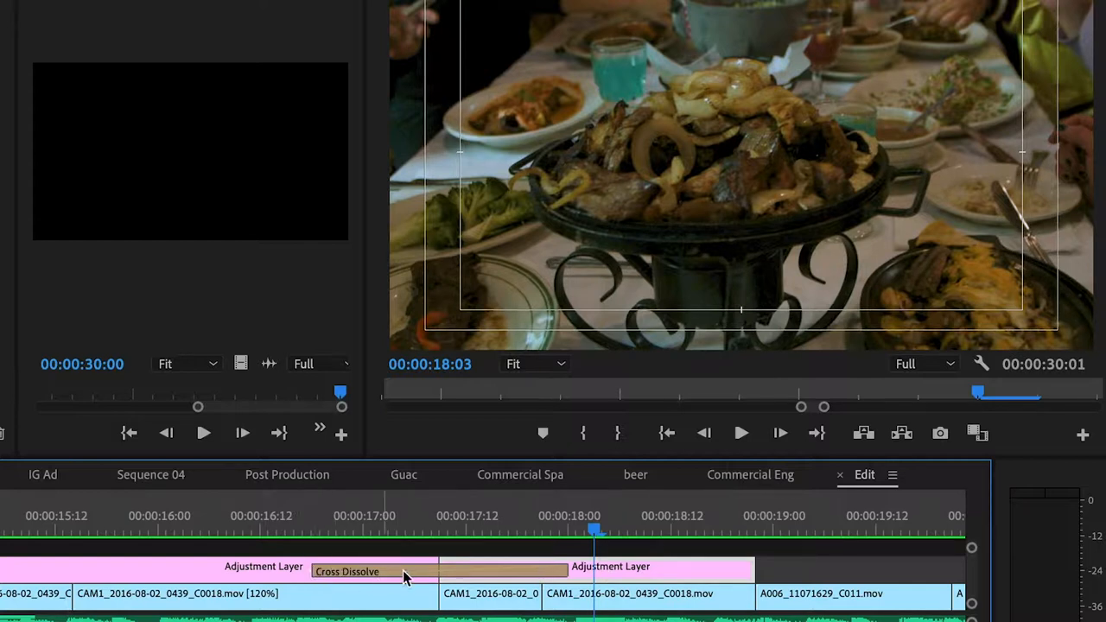
left_click(429, 527)
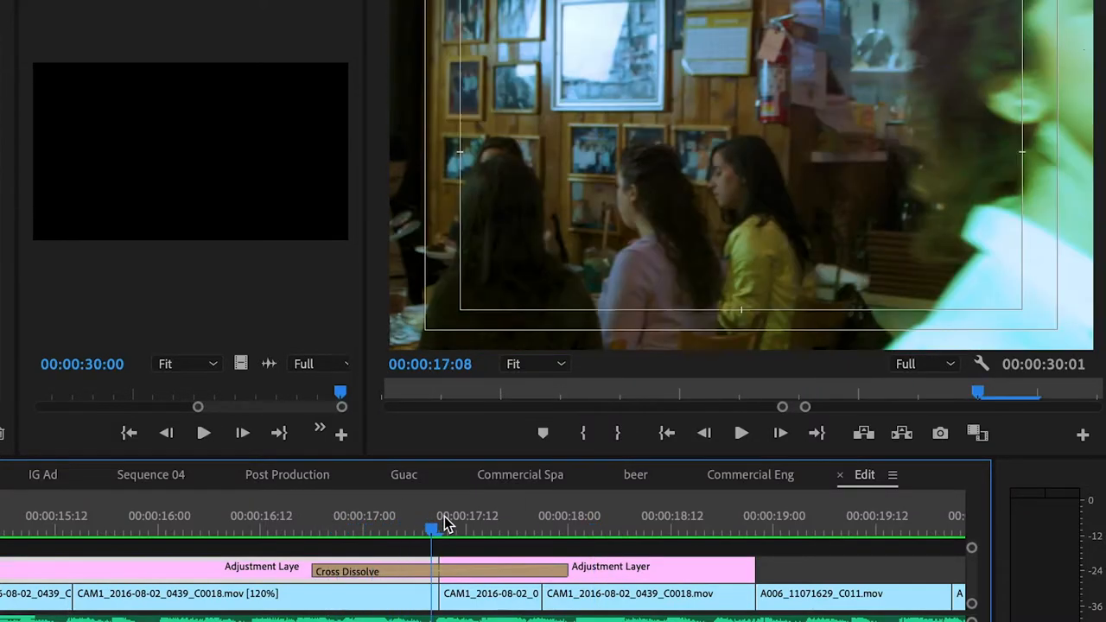
left_click(567, 525)
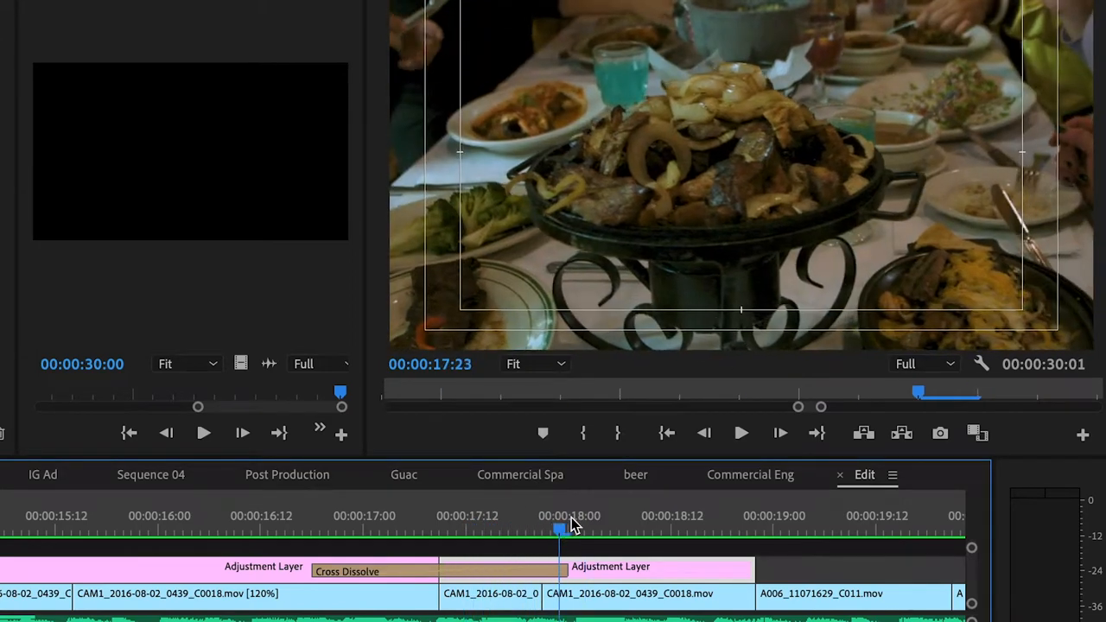
left_click_drag(560, 529, 177, 529)
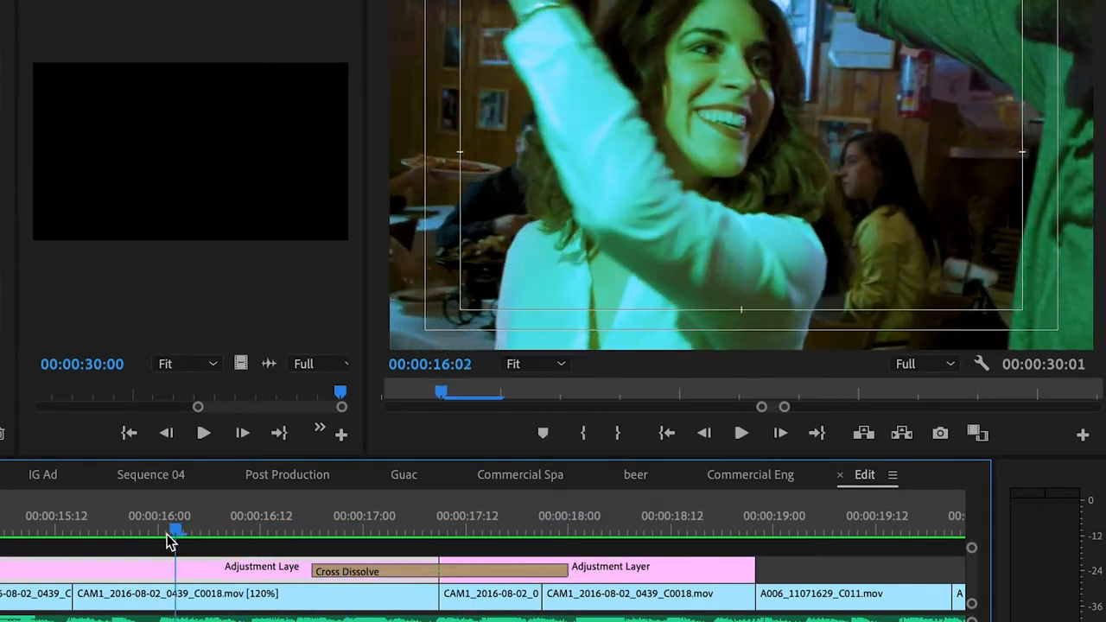
left_click(532, 529)
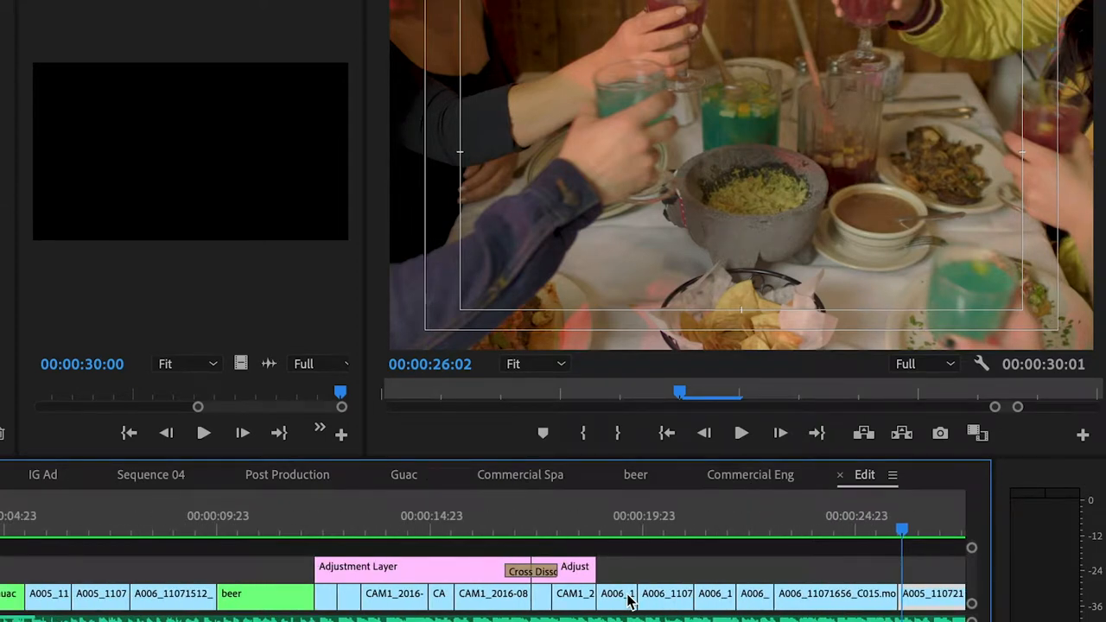
Review the plate shot's raw take in the Source Monitor, from the smiling woman through the plate being carried
left_click(315, 527)
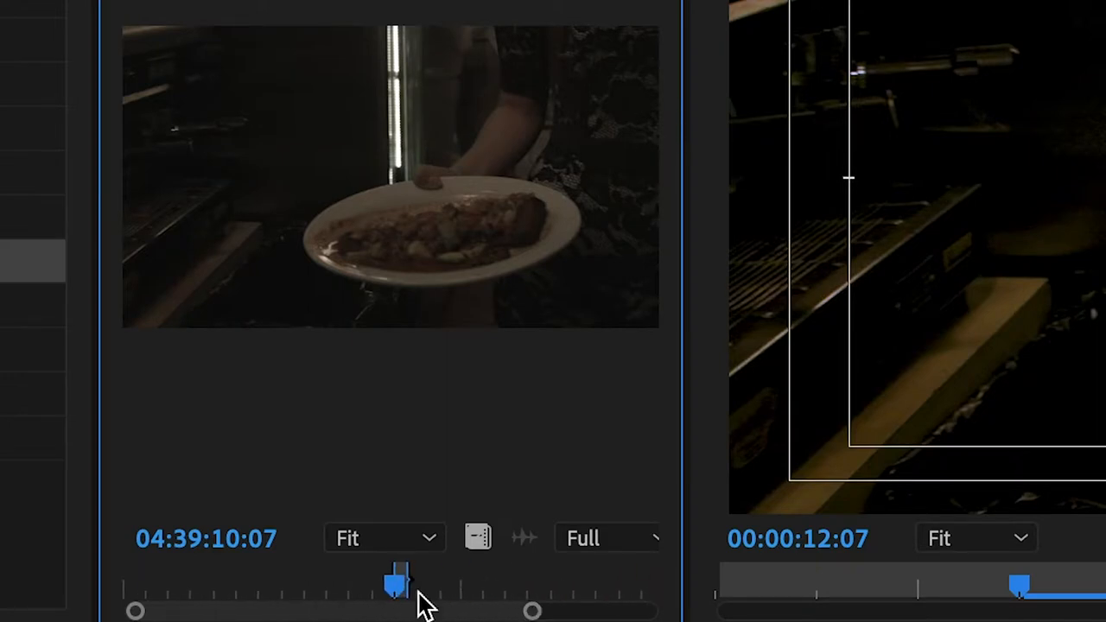
left_click_drag(396, 584, 318, 584)
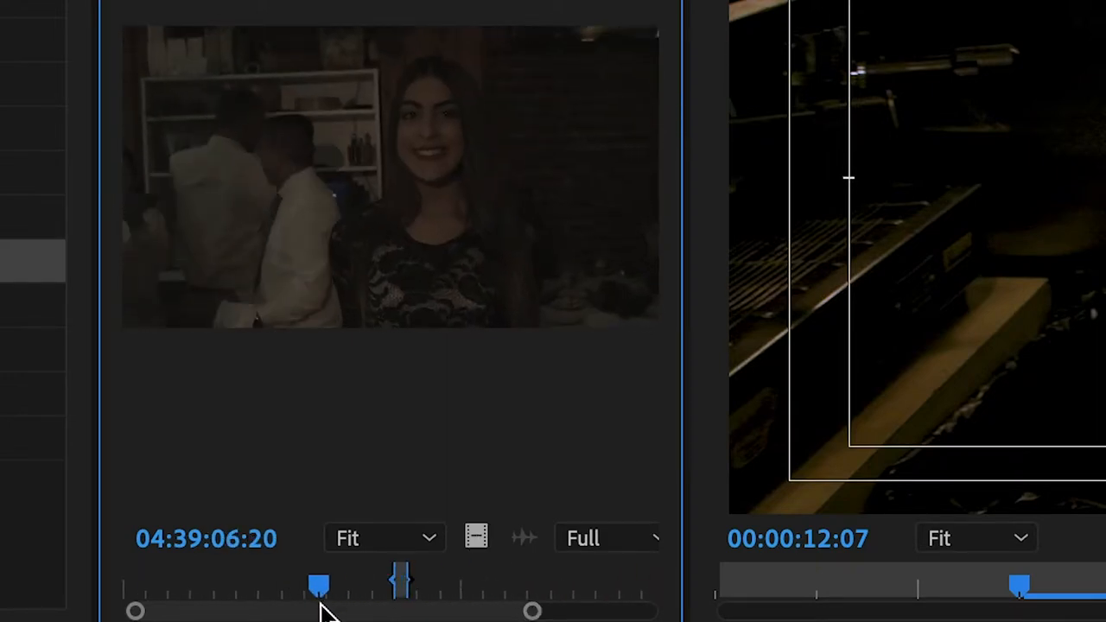
left_click_drag(318, 587, 363, 588)
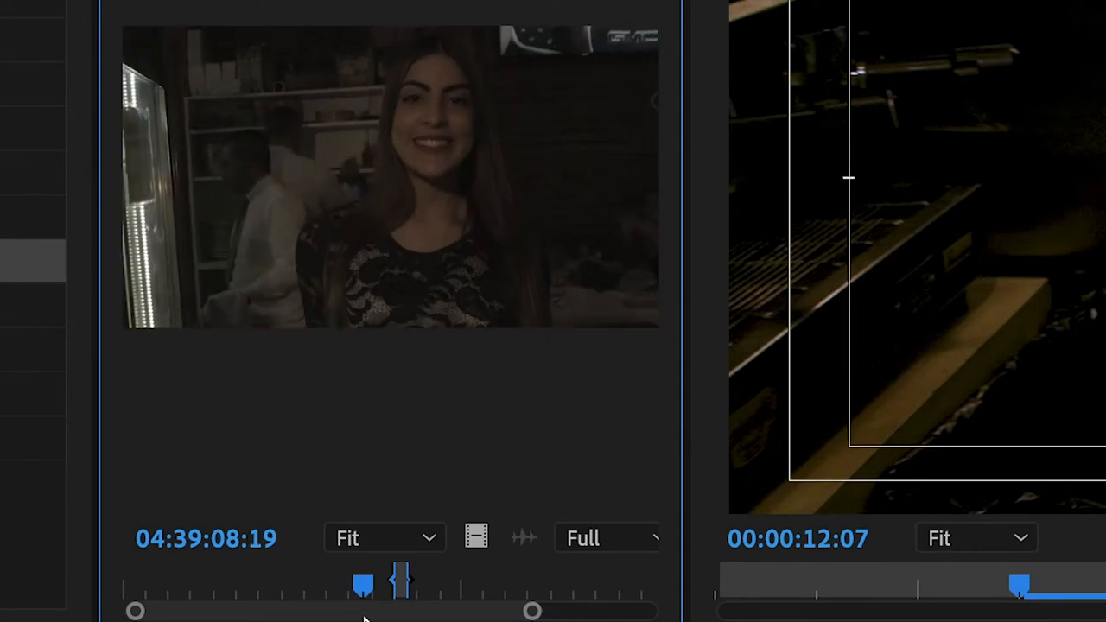
left_click_drag(361, 584, 370, 584)
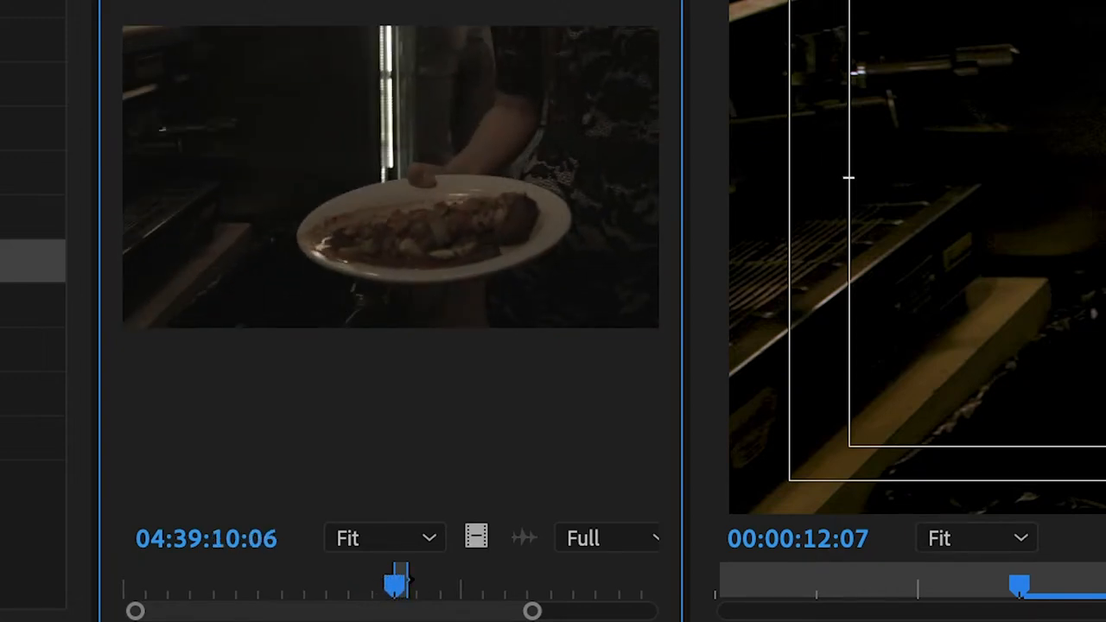
left_click_drag(394, 584, 458, 586)
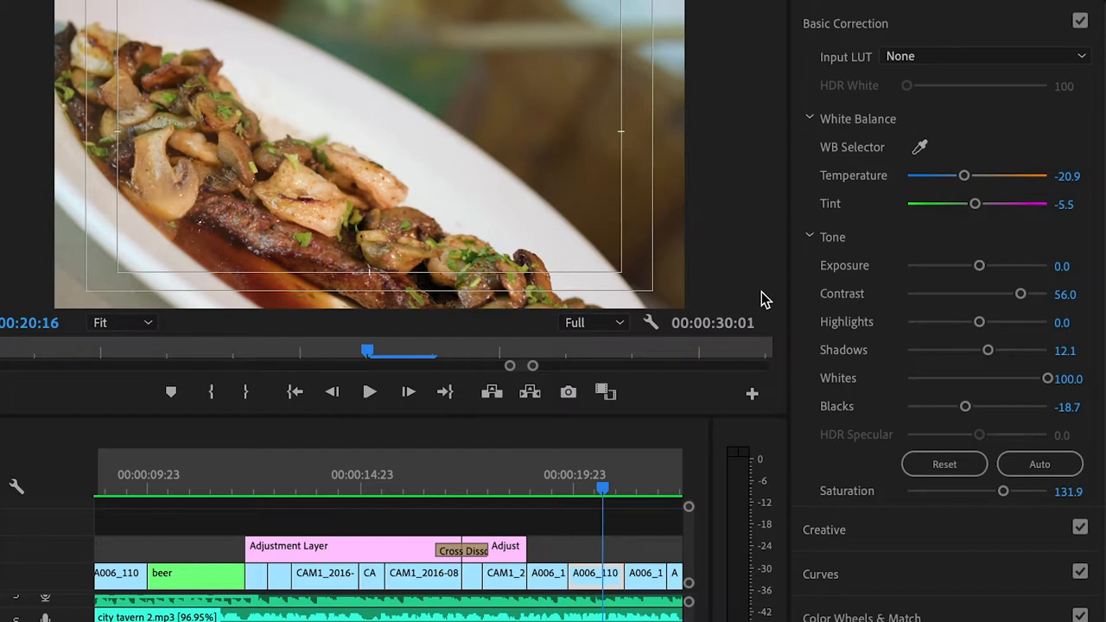
mouse_move(1054, 411)
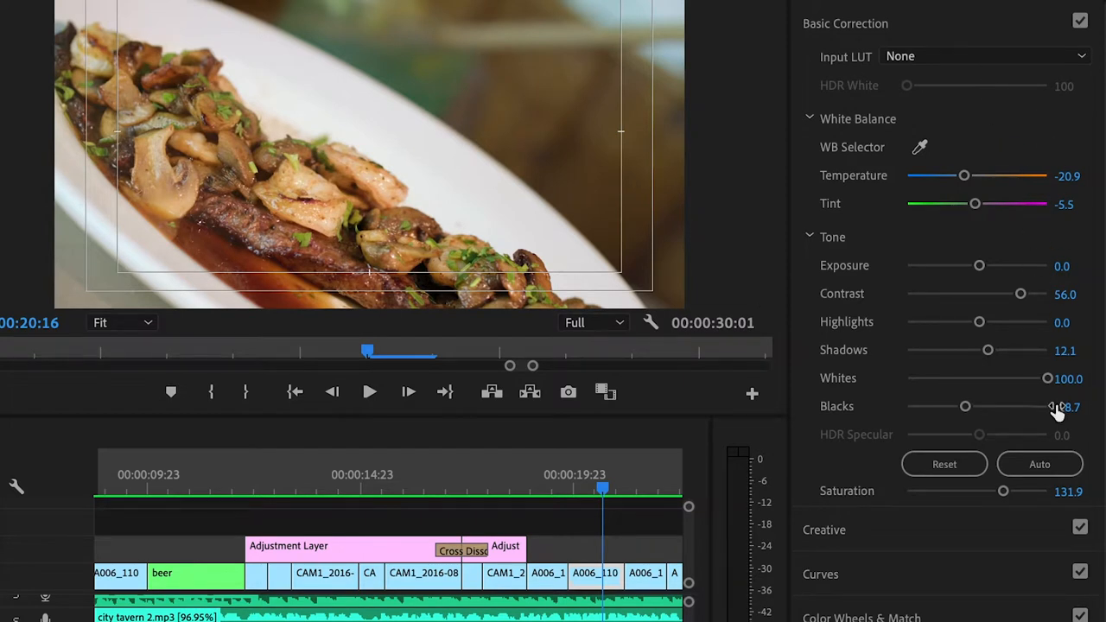
Toggle Lumetri Basic Correction off and on twice to compare the steak shot graded and ungraded
left_click(1078, 21)
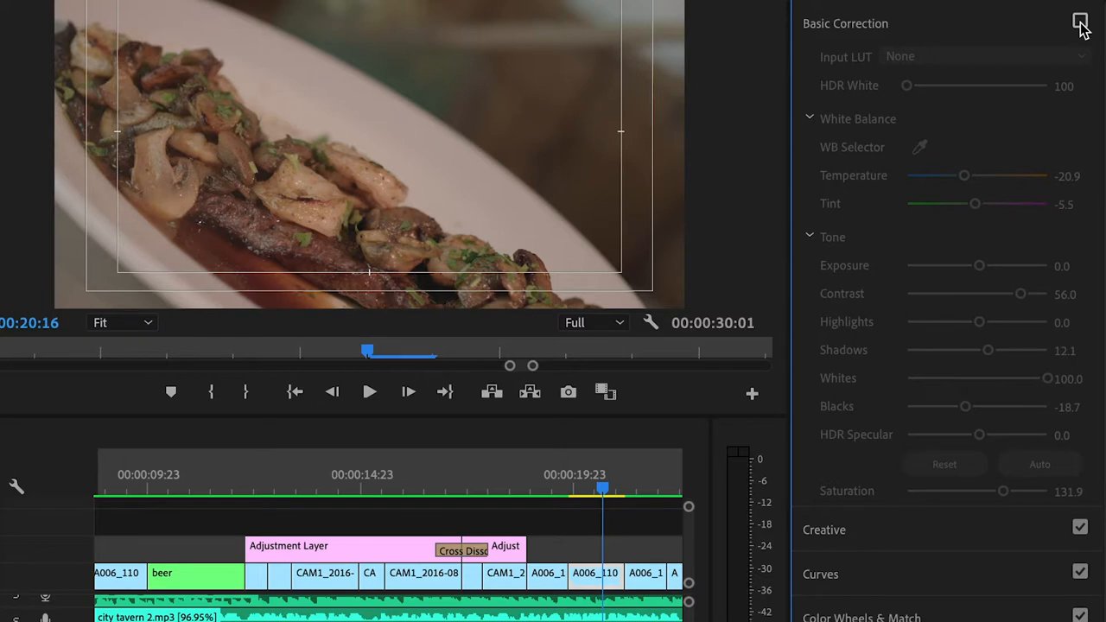
left_click(1079, 20)
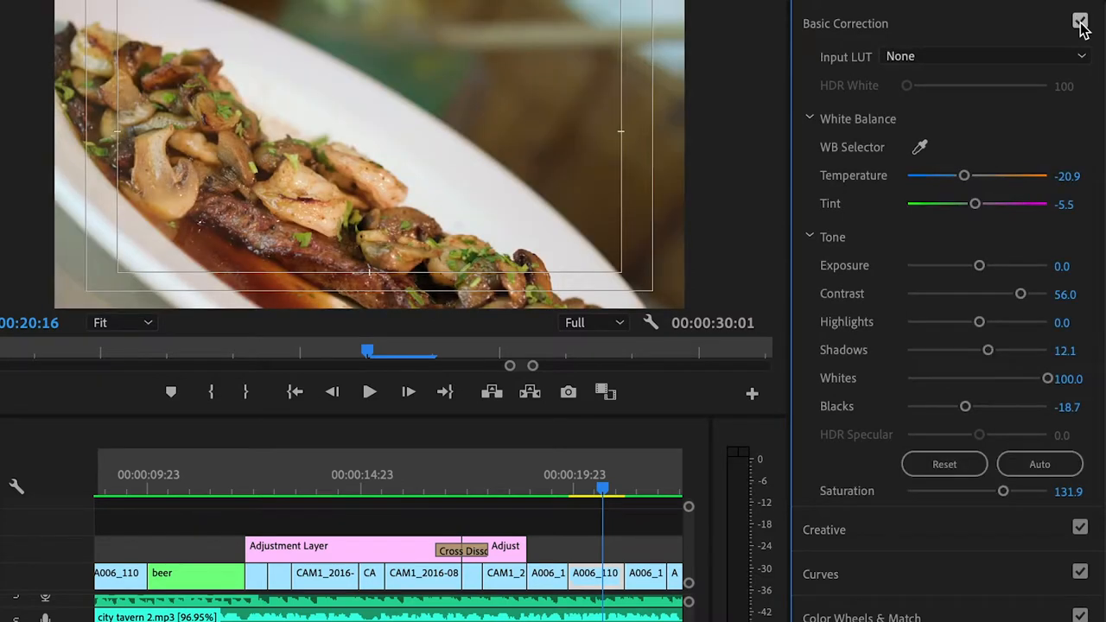
left_click(1075, 21)
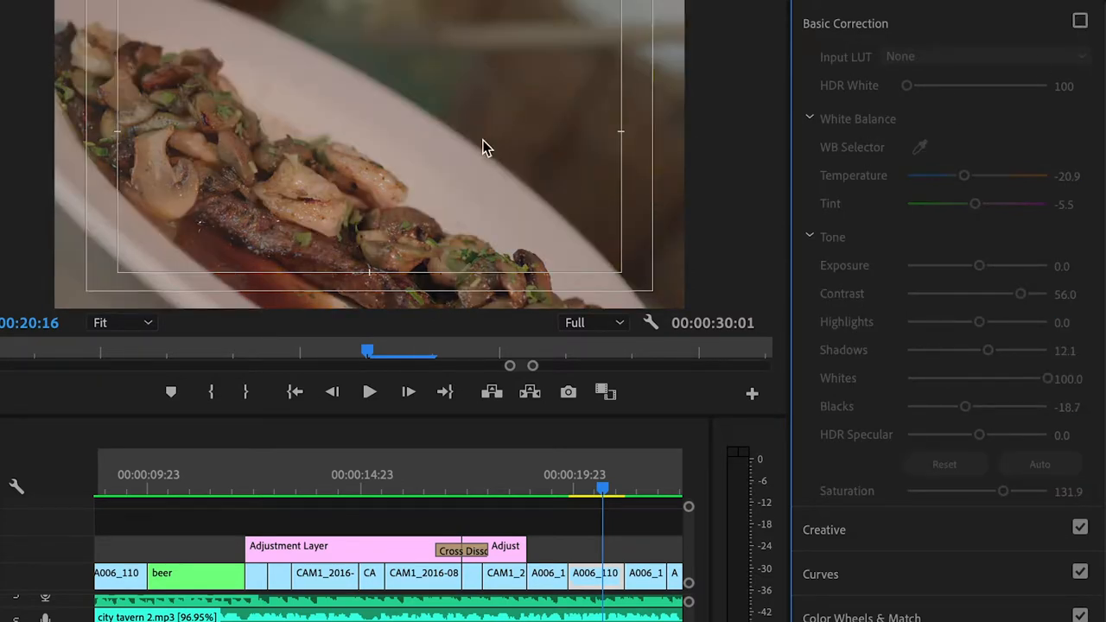
left_click(1080, 20)
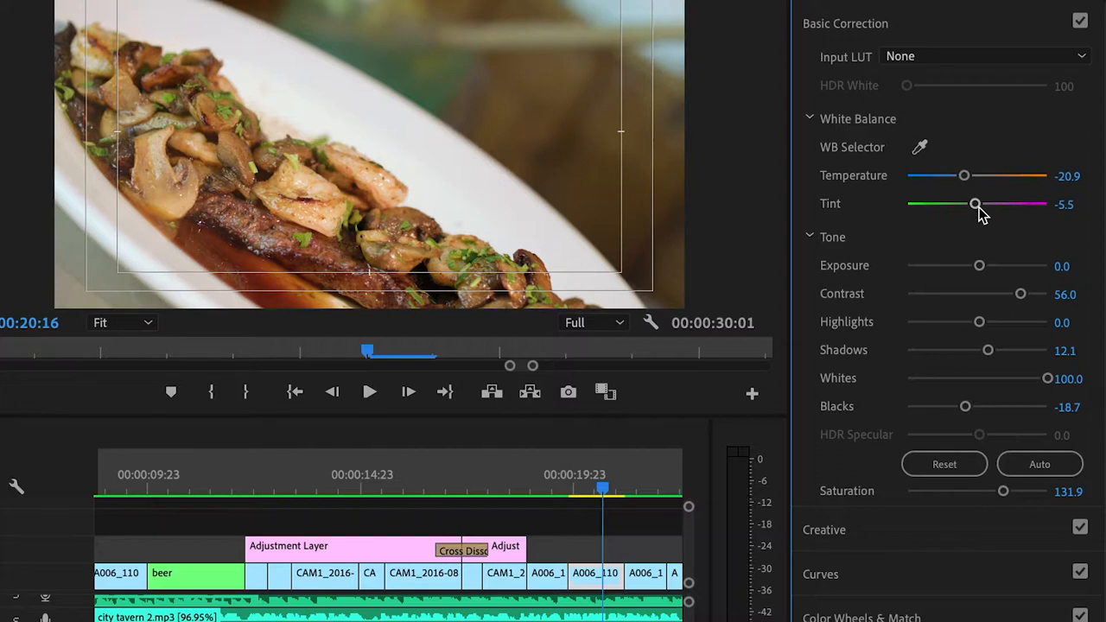
mouse_move(1013, 228)
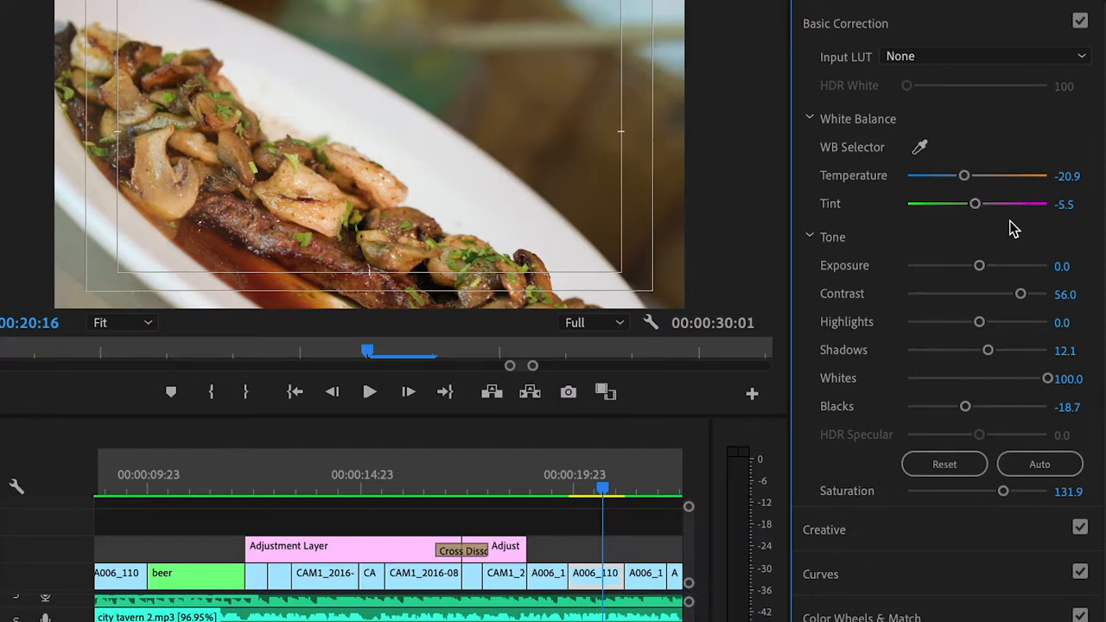
scroll("down", 3)
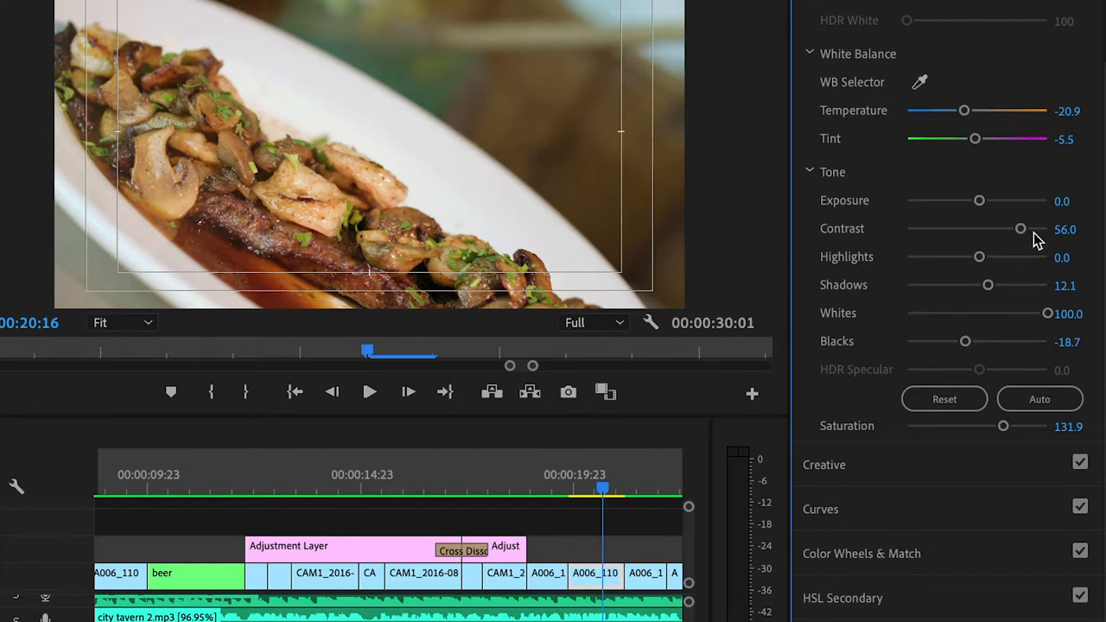
mouse_move(994, 300)
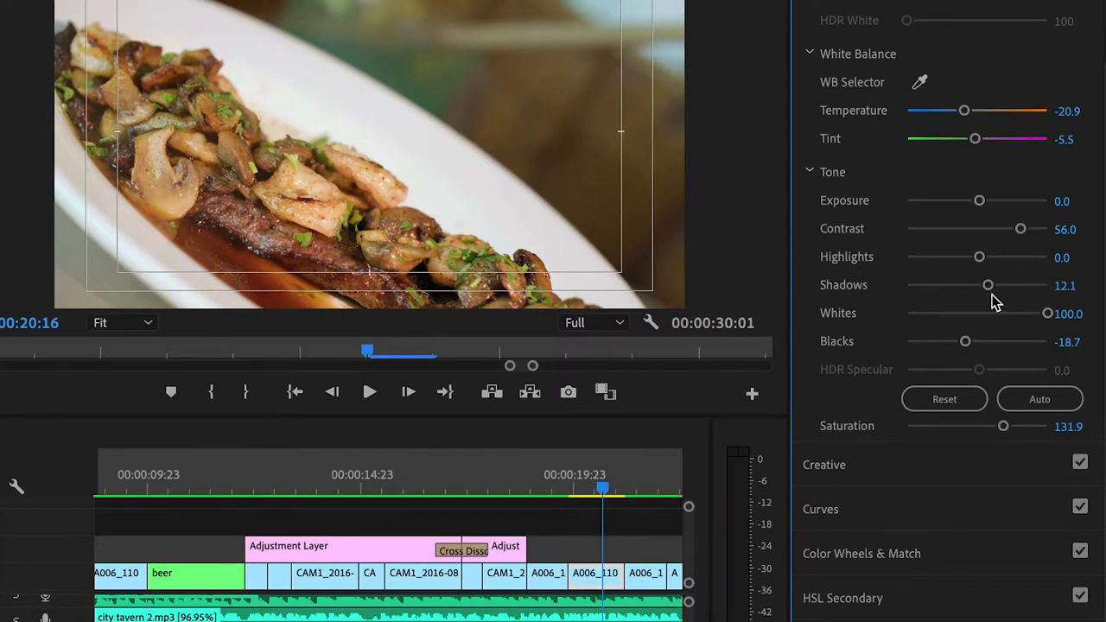
mouse_move(1013, 350)
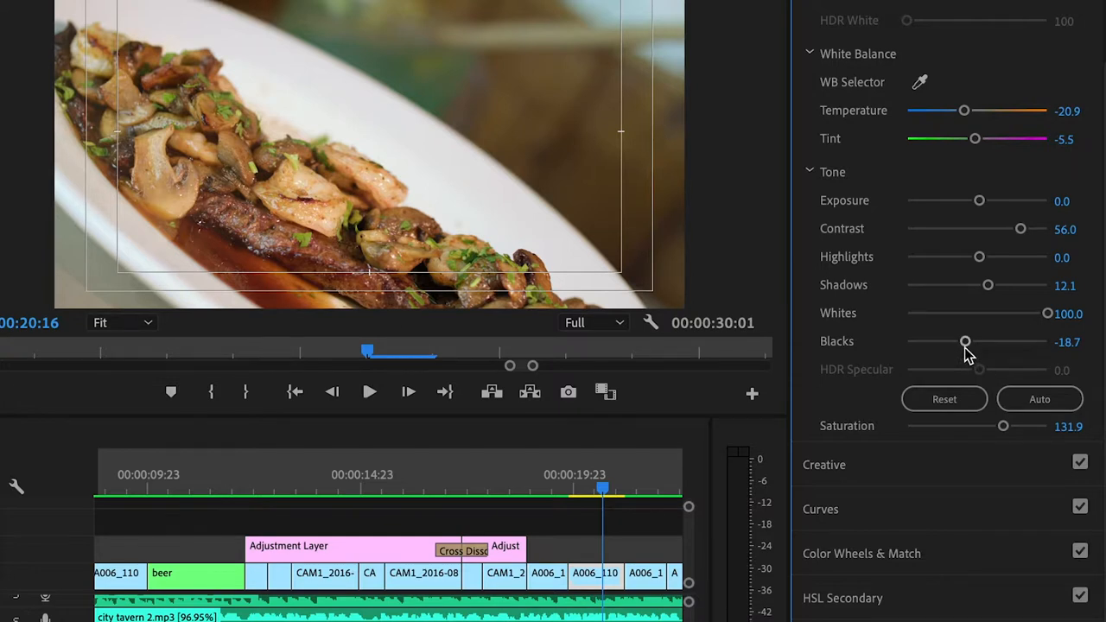
Lift the steak shot's Blacks to -6.2 and settle its Saturation at about 104.6 after a desaturated check
left_click_drag(964, 340, 985, 341)
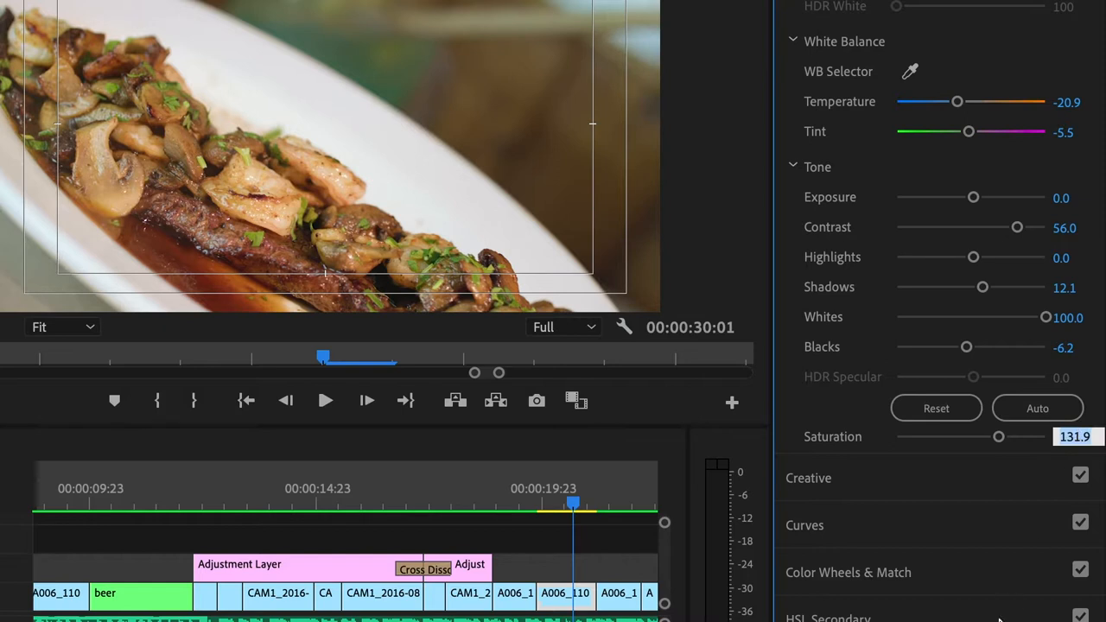
left_click_drag(999, 436, 895, 435)
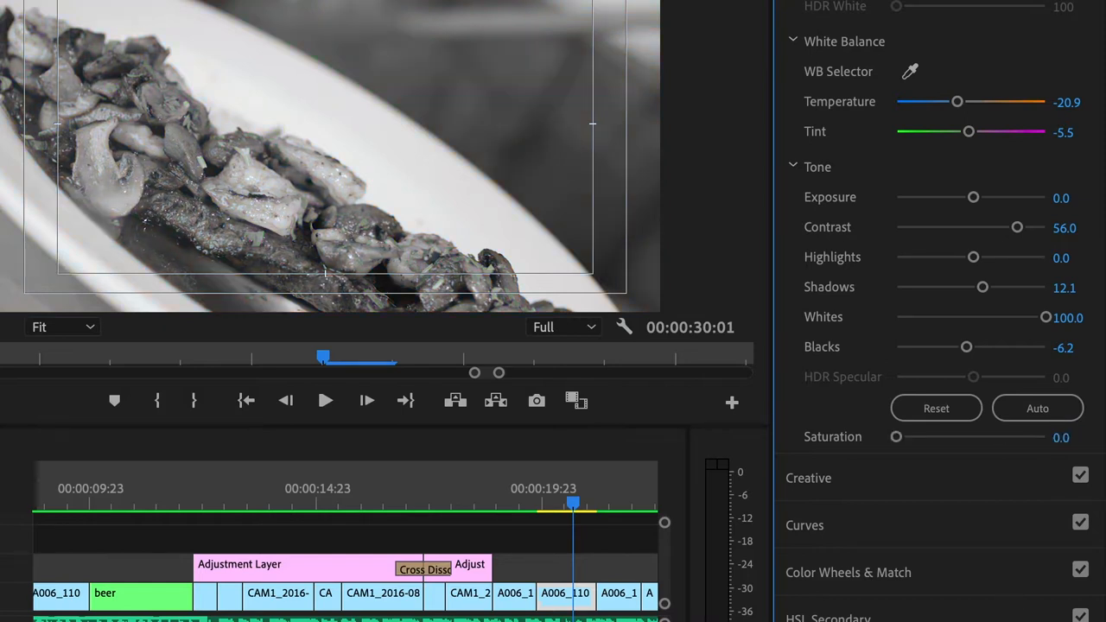
left_click_drag(896, 435, 999, 435)
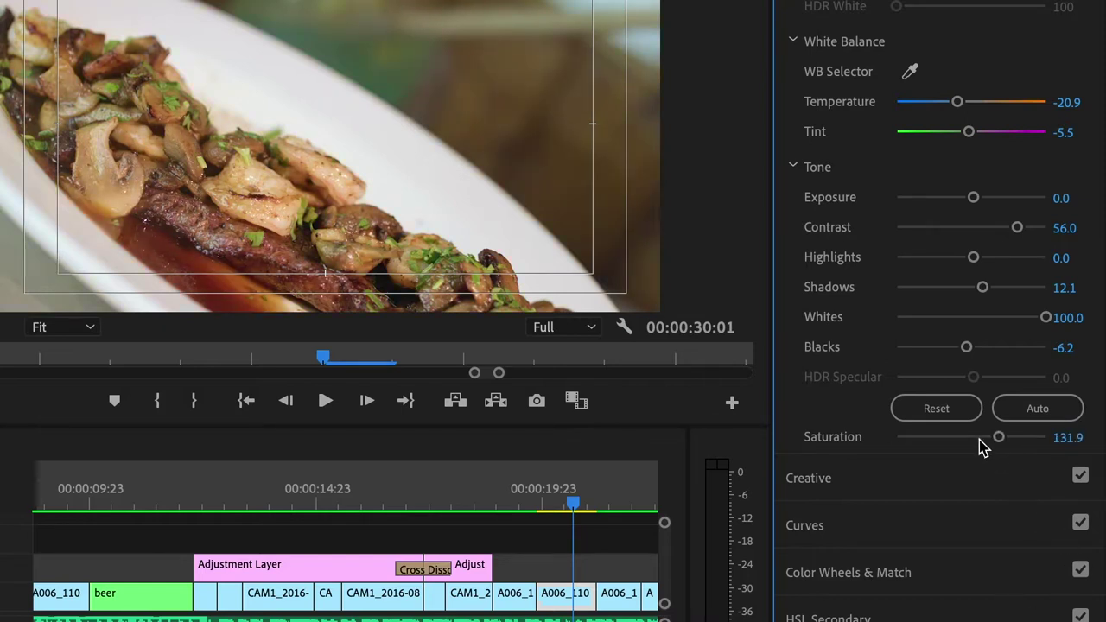
left_click_drag(999, 435, 975, 435)
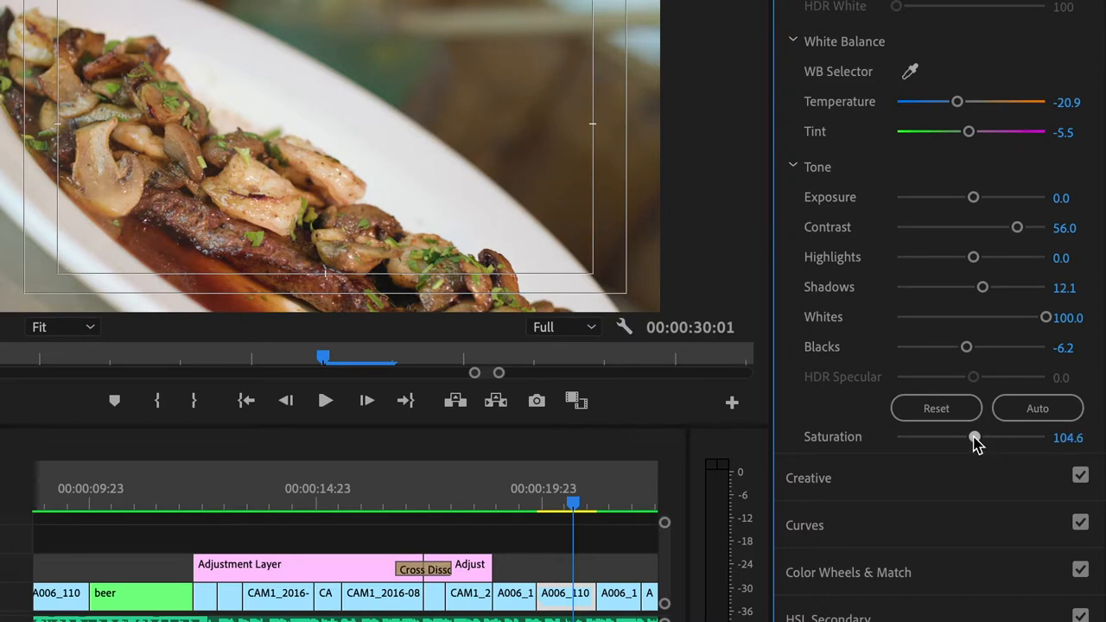
left_click_drag(977, 436, 973, 436)
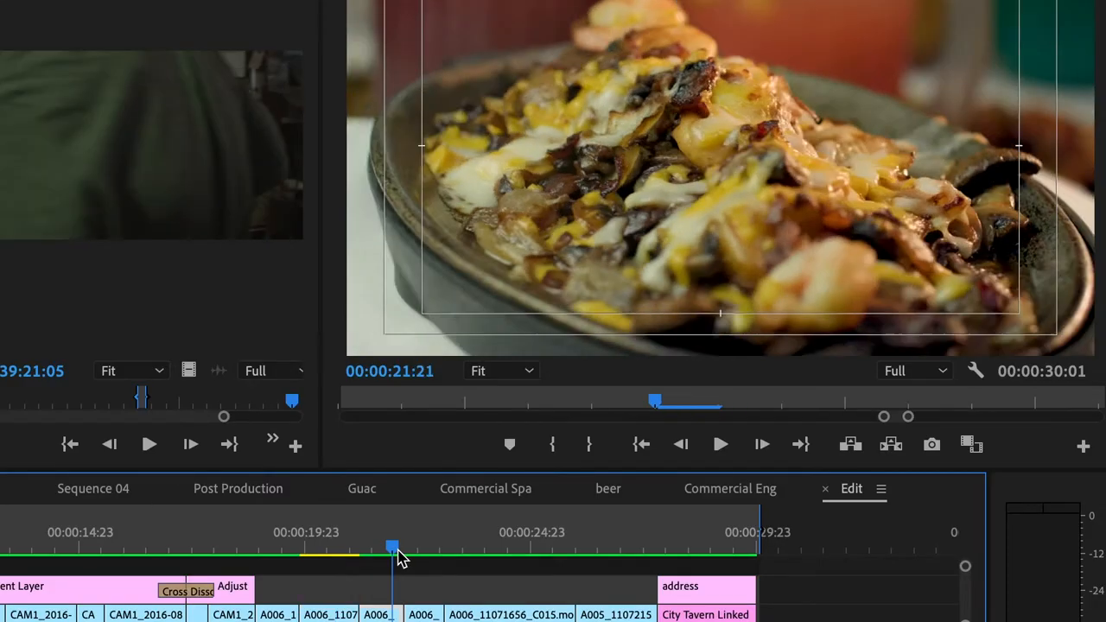
Scrub through the cheesy nachos shots, then play on to the City Tavern sign and address title
left_click_drag(394, 549, 378, 549)
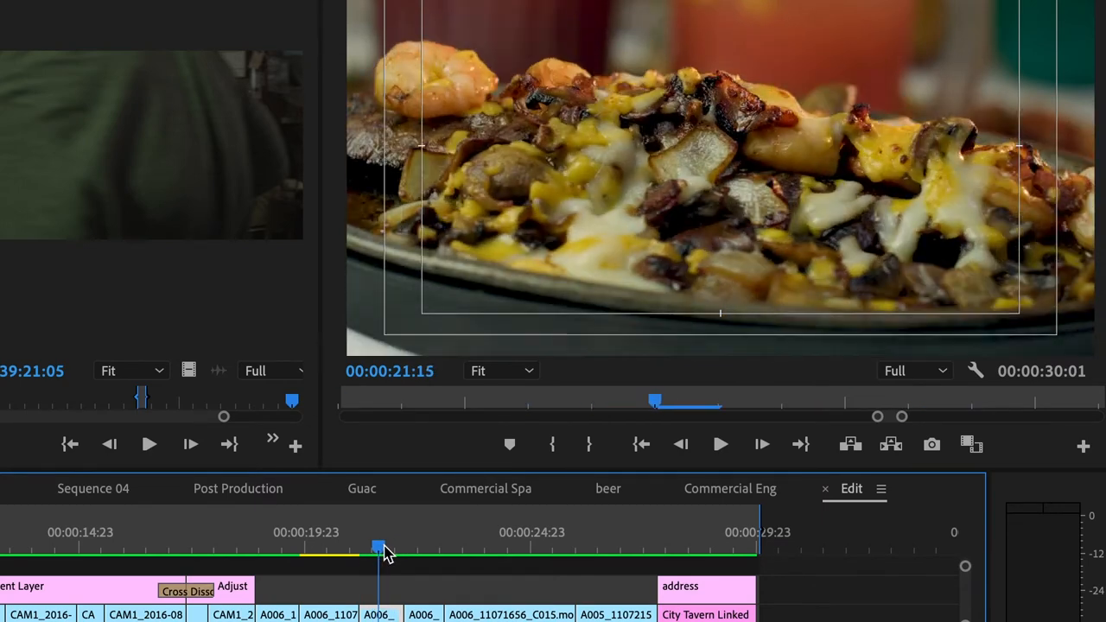
left_click_drag(381, 549, 367, 550)
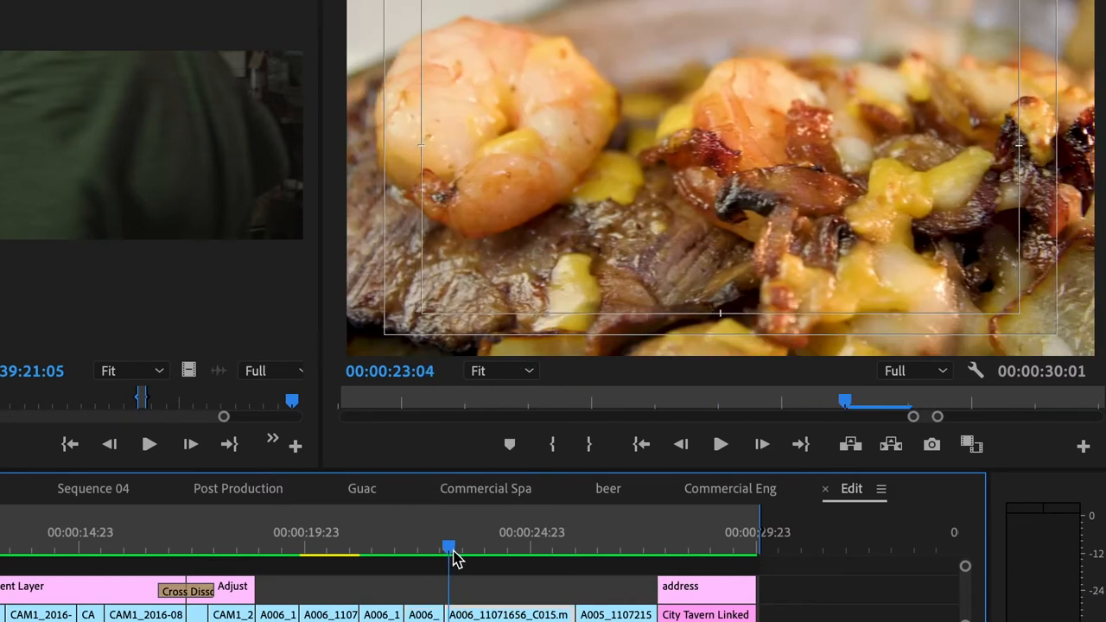
left_click(719, 444)
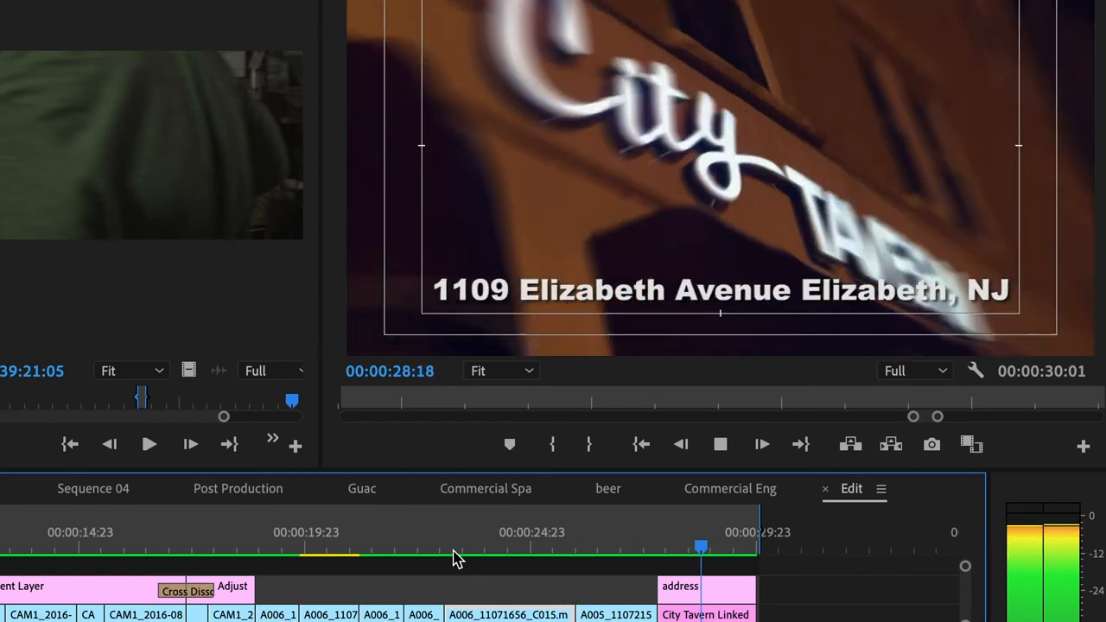
left_click(693, 549)
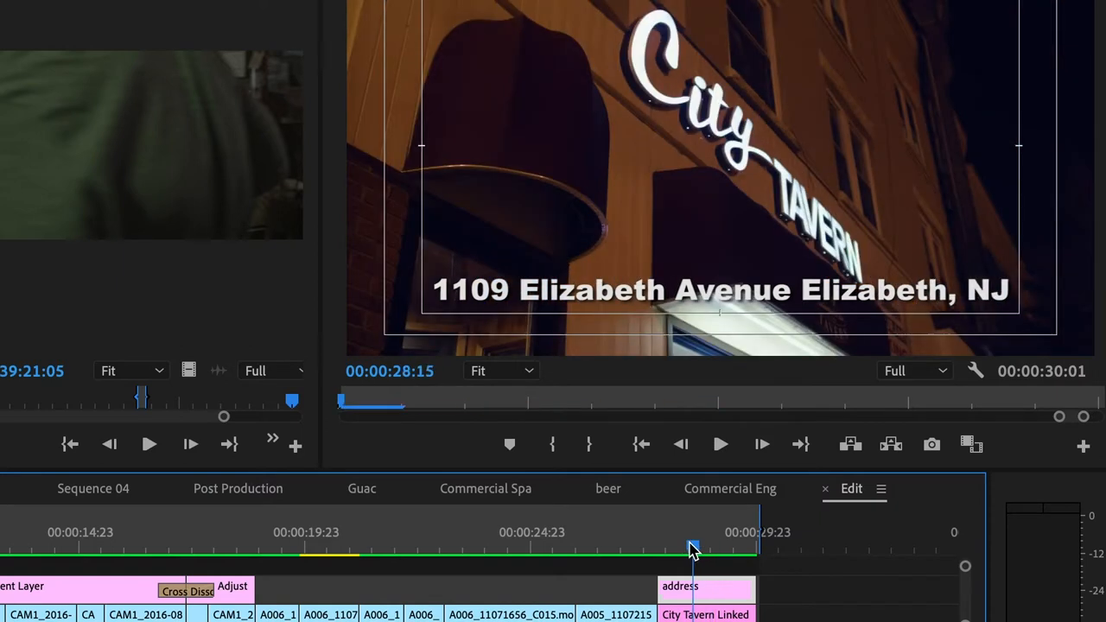
left_click(694, 550)
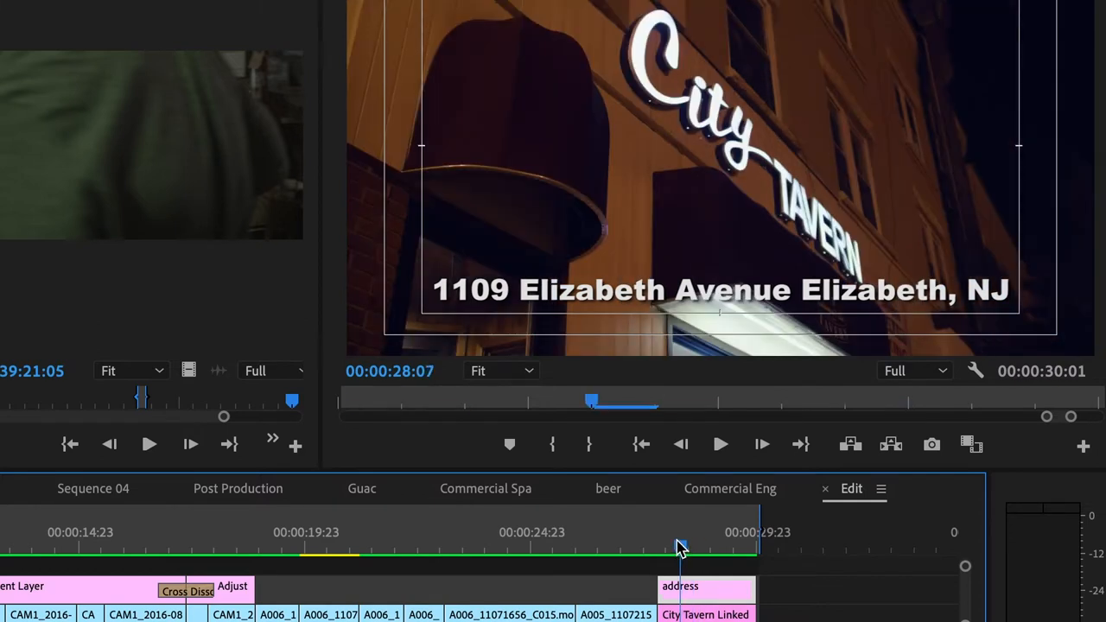
left_click(682, 545)
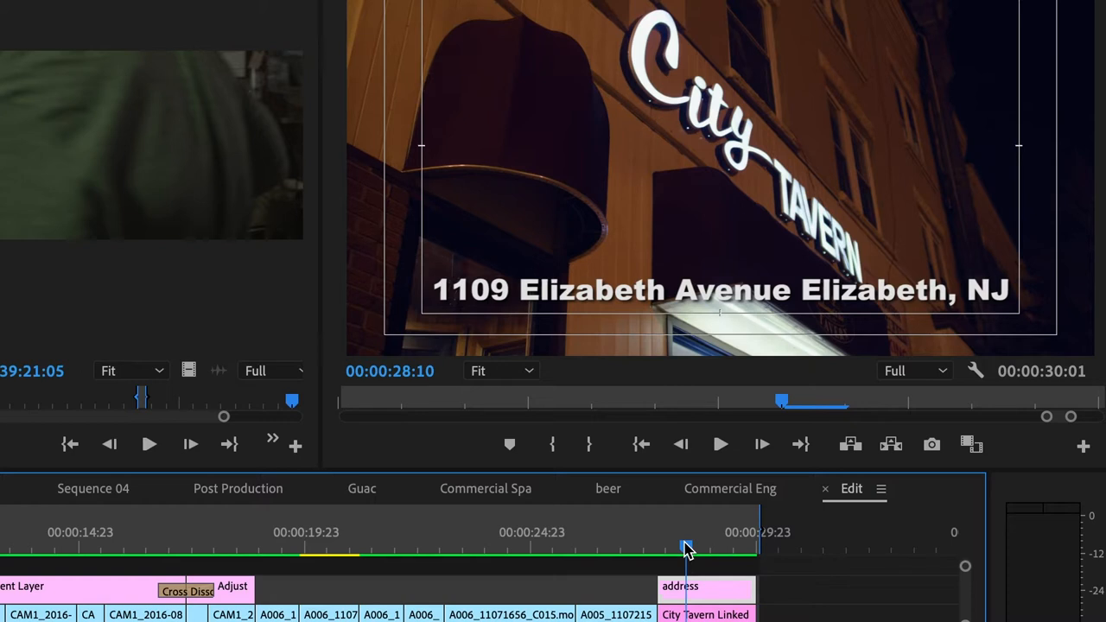
left_click_drag(688, 550, 698, 549)
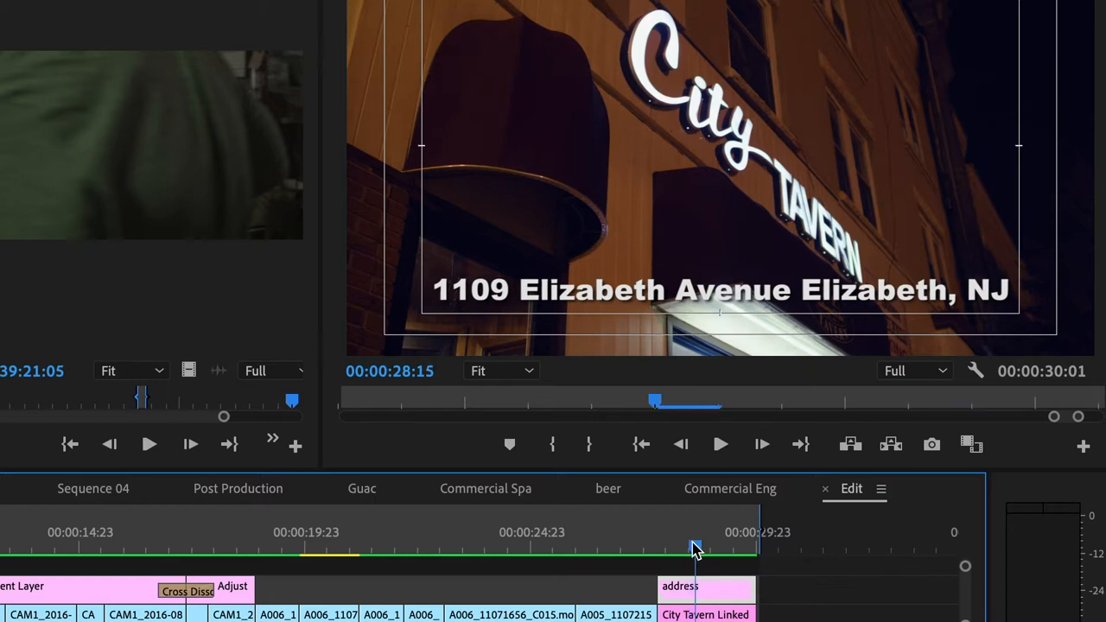
left_click_drag(698, 549, 707, 550)
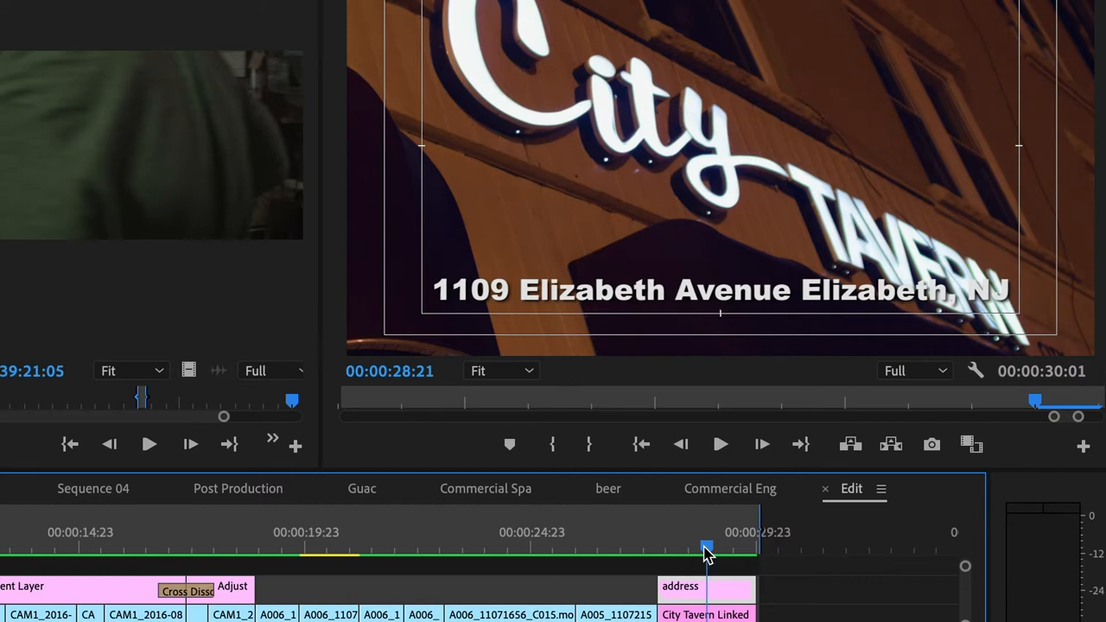
left_click_drag(707, 550, 692, 549)
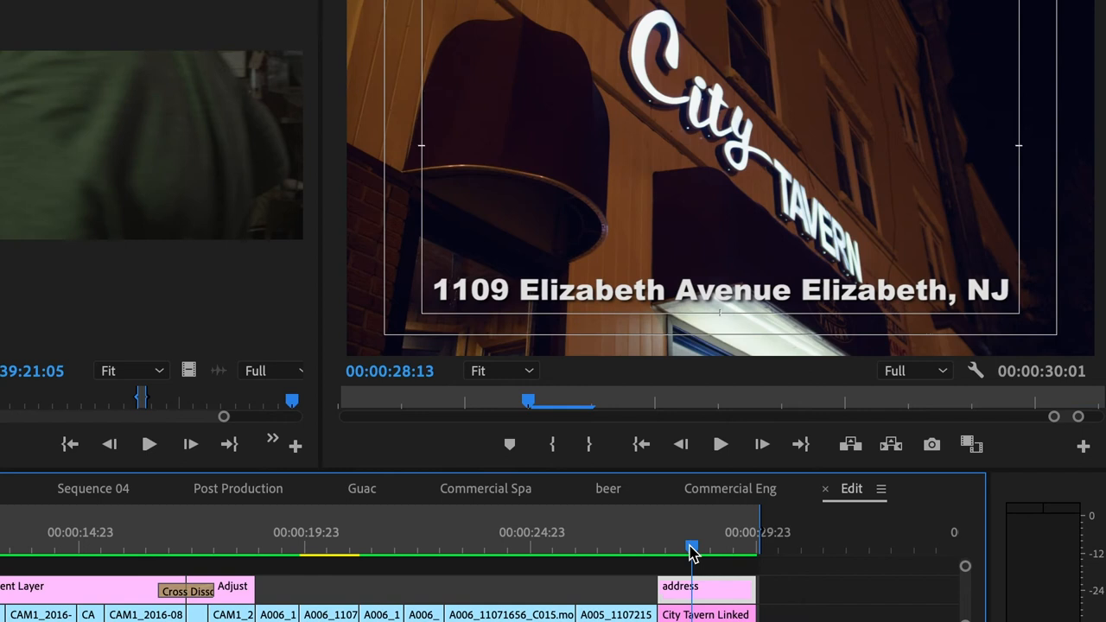